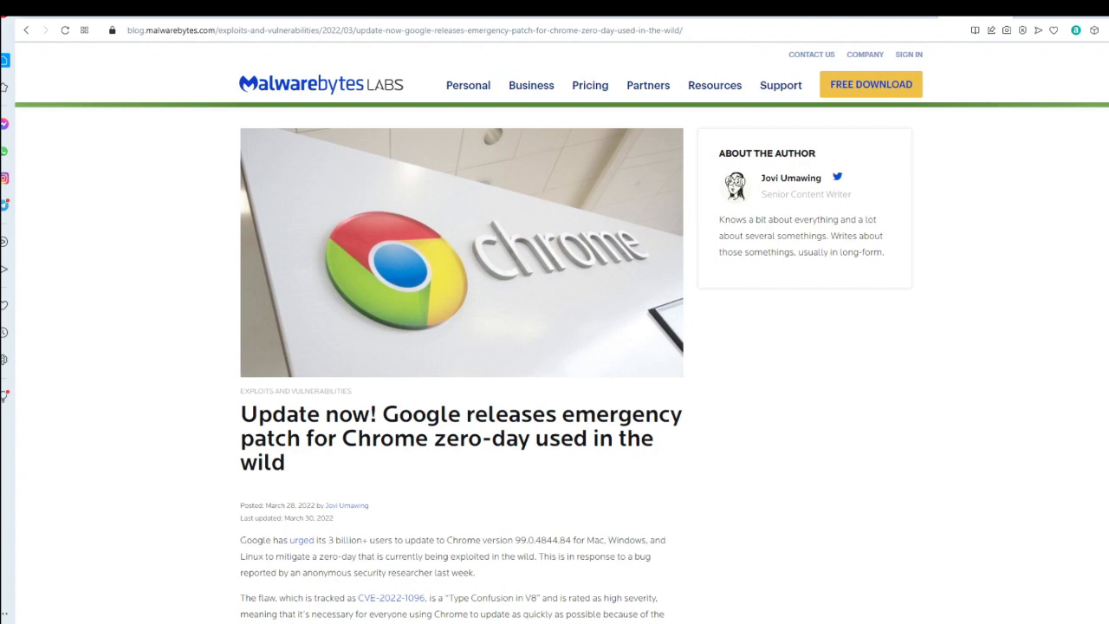
pyautogui.moveTo(1060, 383)
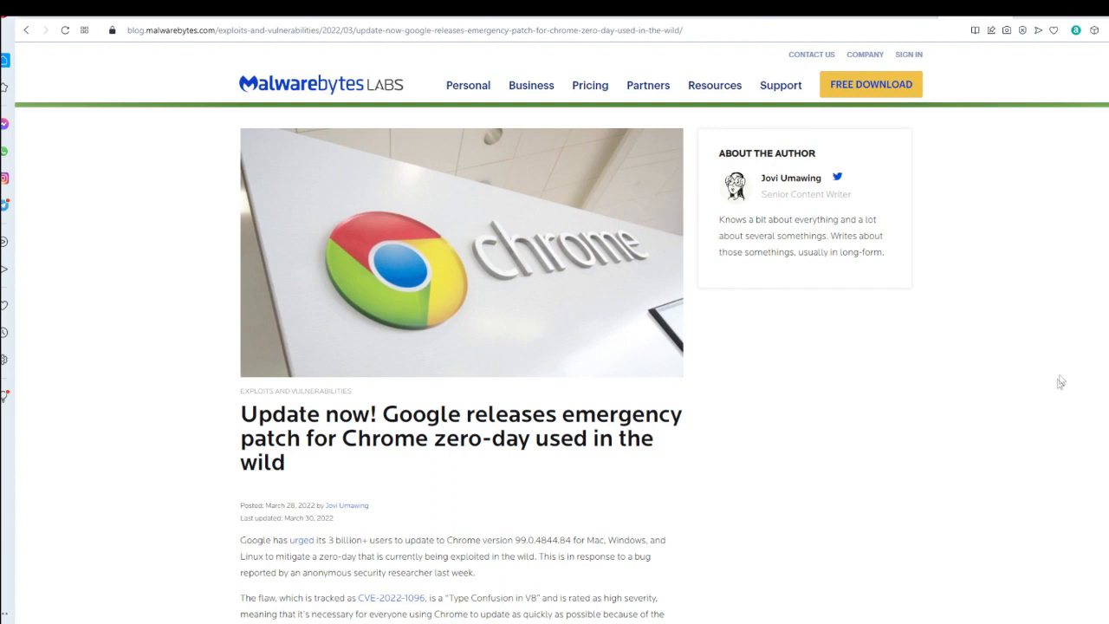
pyautogui.moveTo(1043, 450)
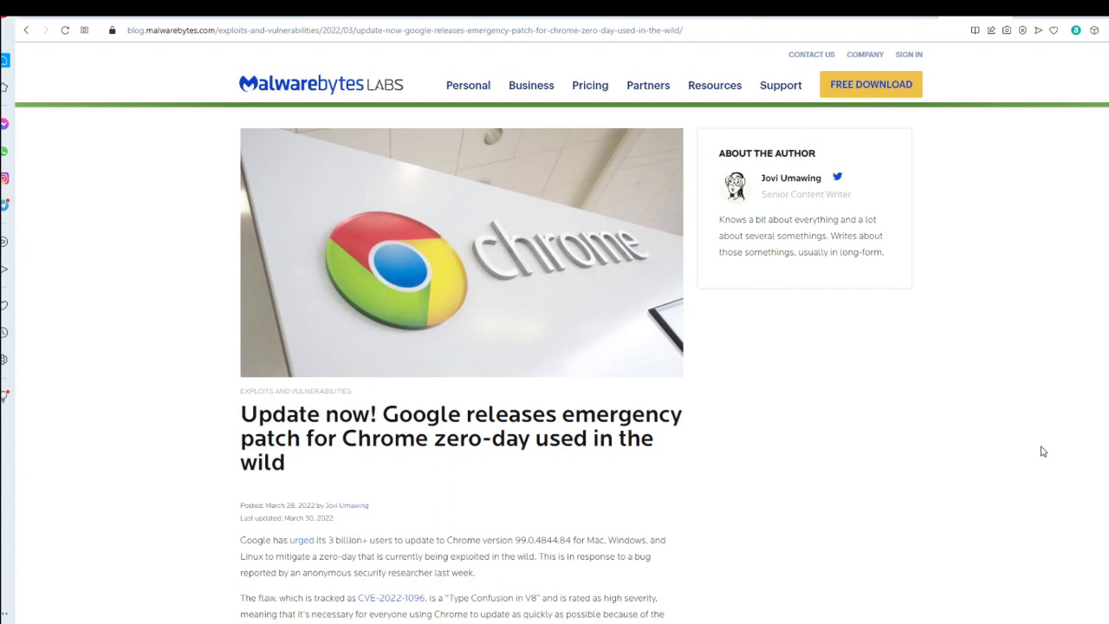
pyautogui.moveTo(1050, 443)
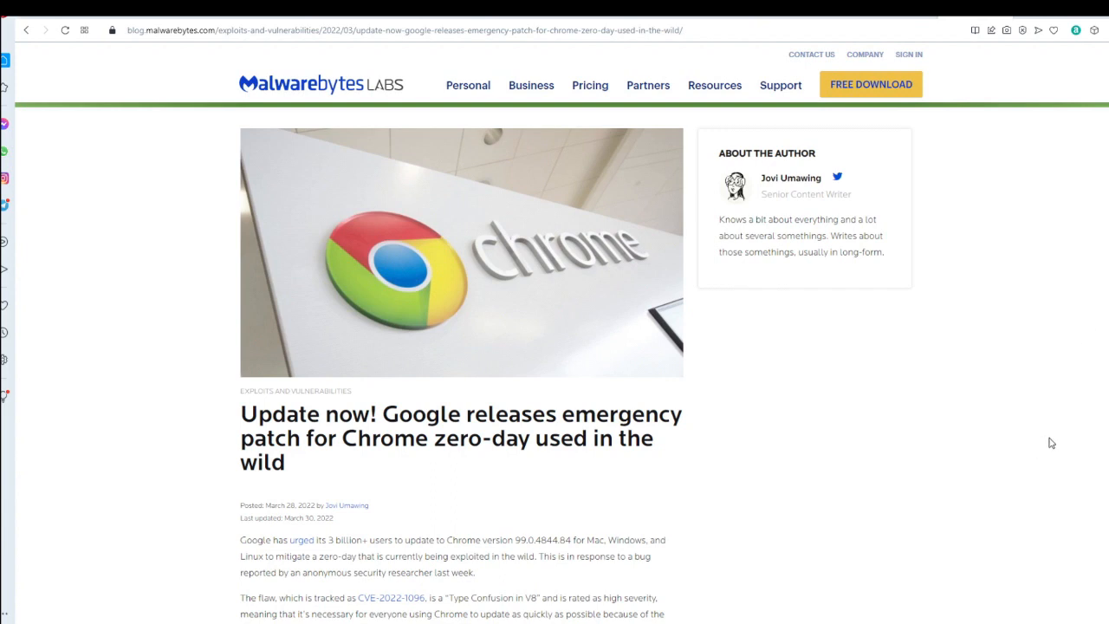
pyautogui.moveTo(1047, 430)
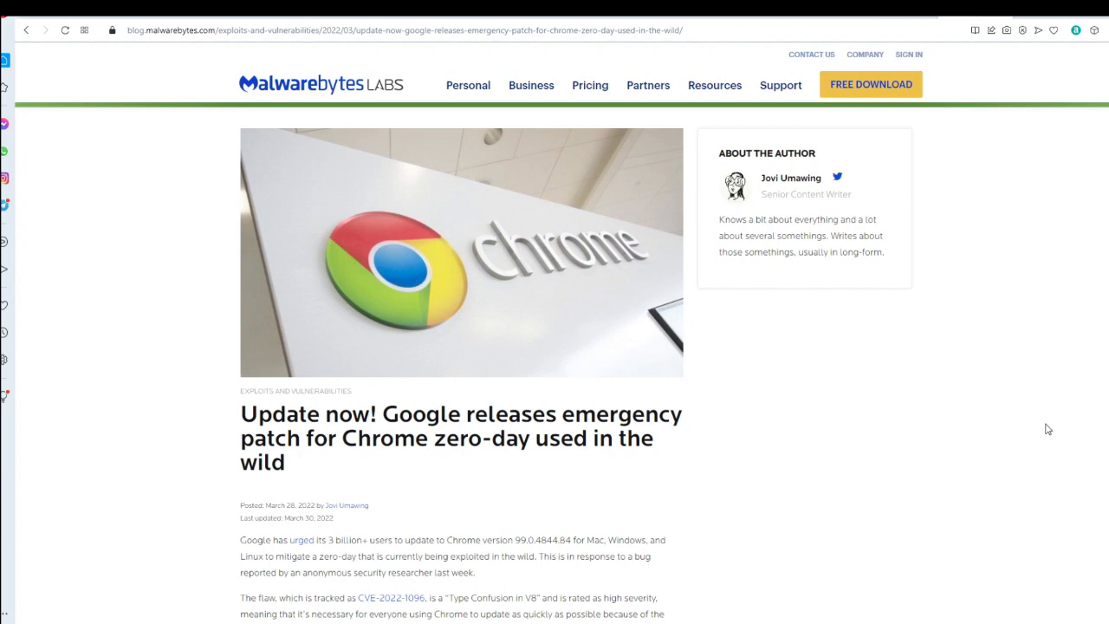
pyautogui.moveTo(609, 474)
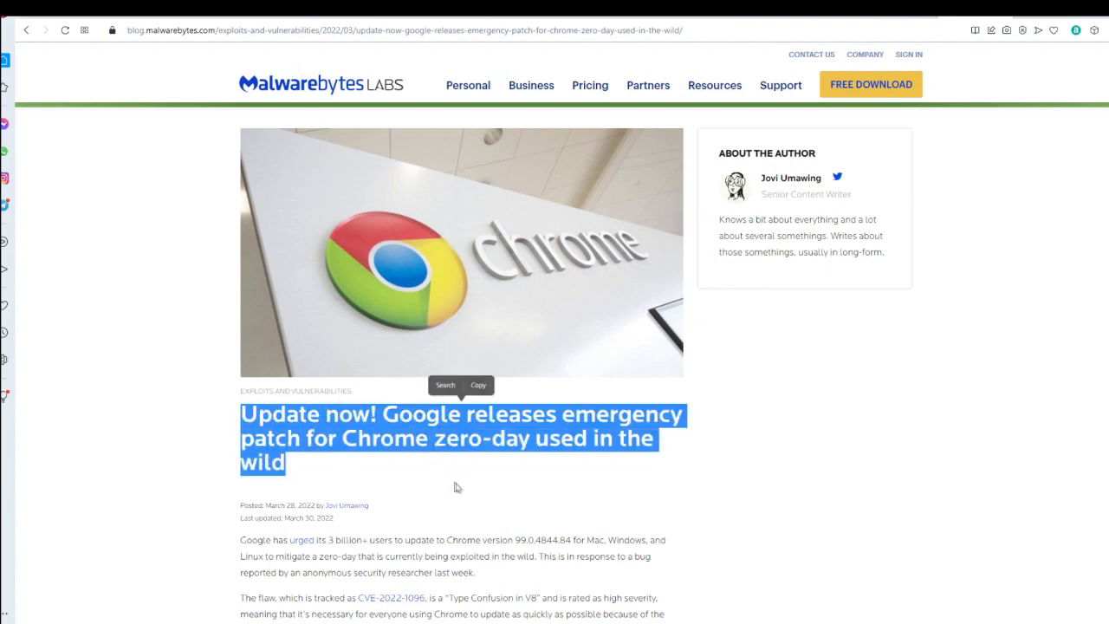
pyautogui.moveTo(575, 504)
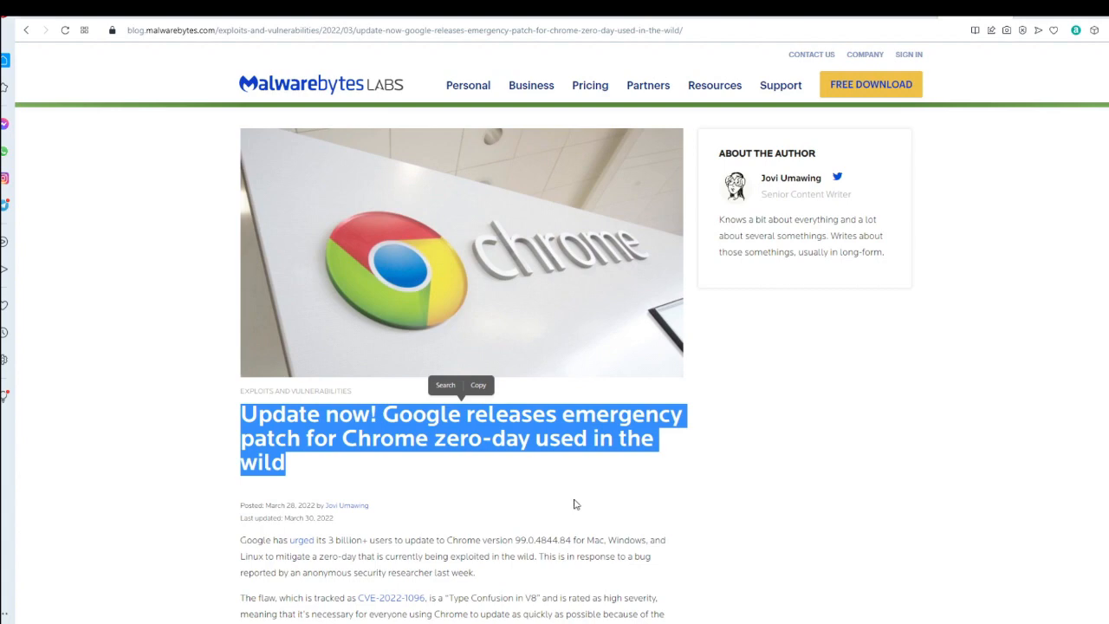
pyautogui.moveTo(582, 504)
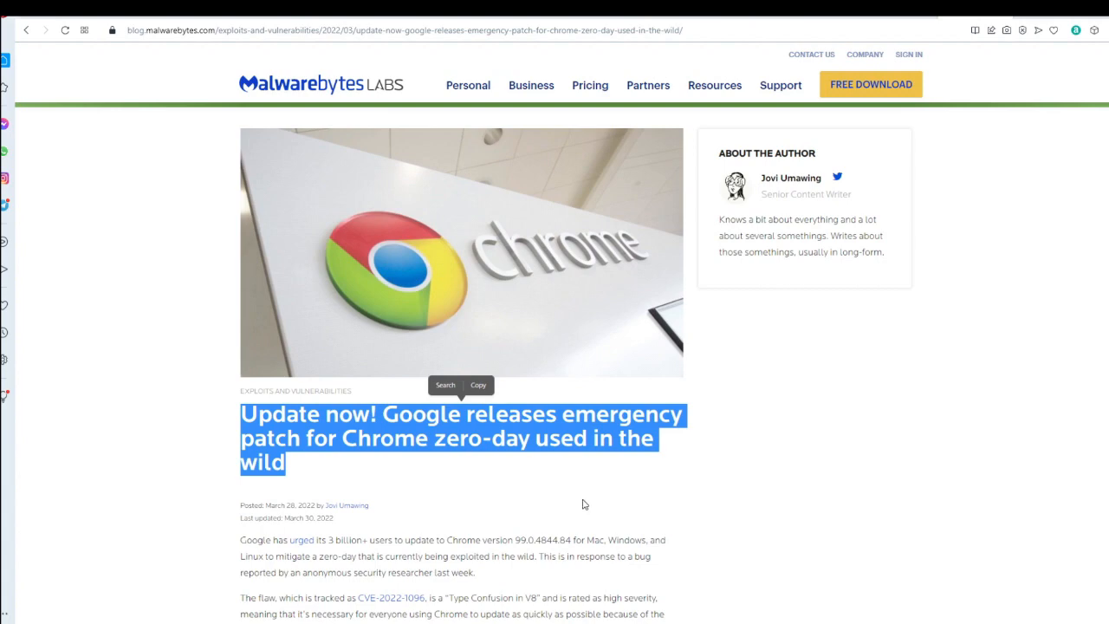
# Scroll through the Chrome patch article down to its 'How to update' instructions.
pyautogui.scroll(-3)
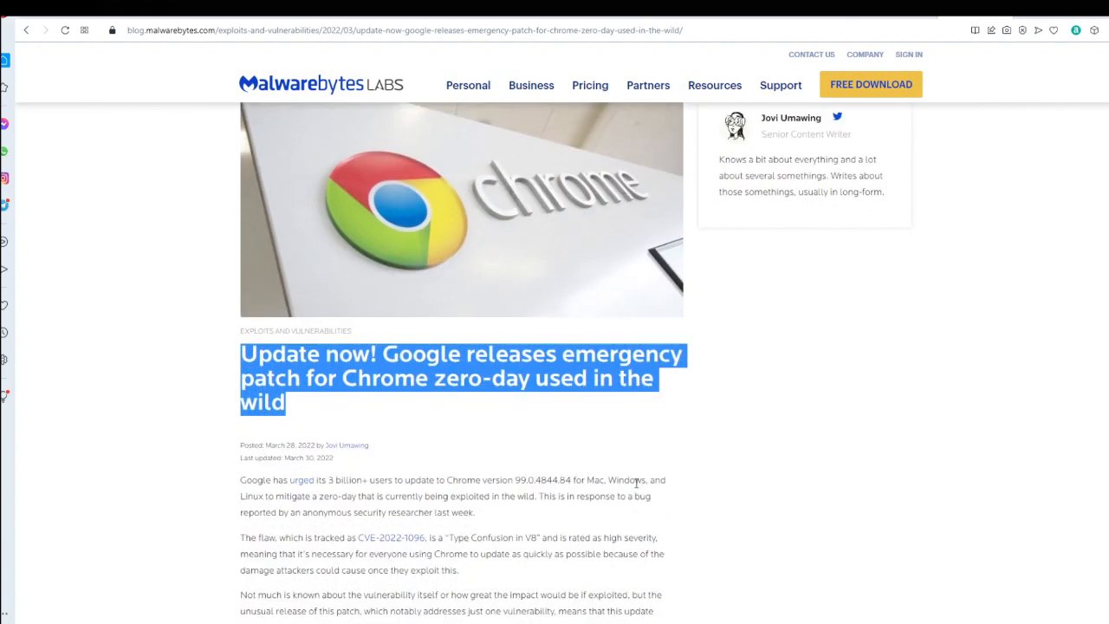
pyautogui.scroll(-3)
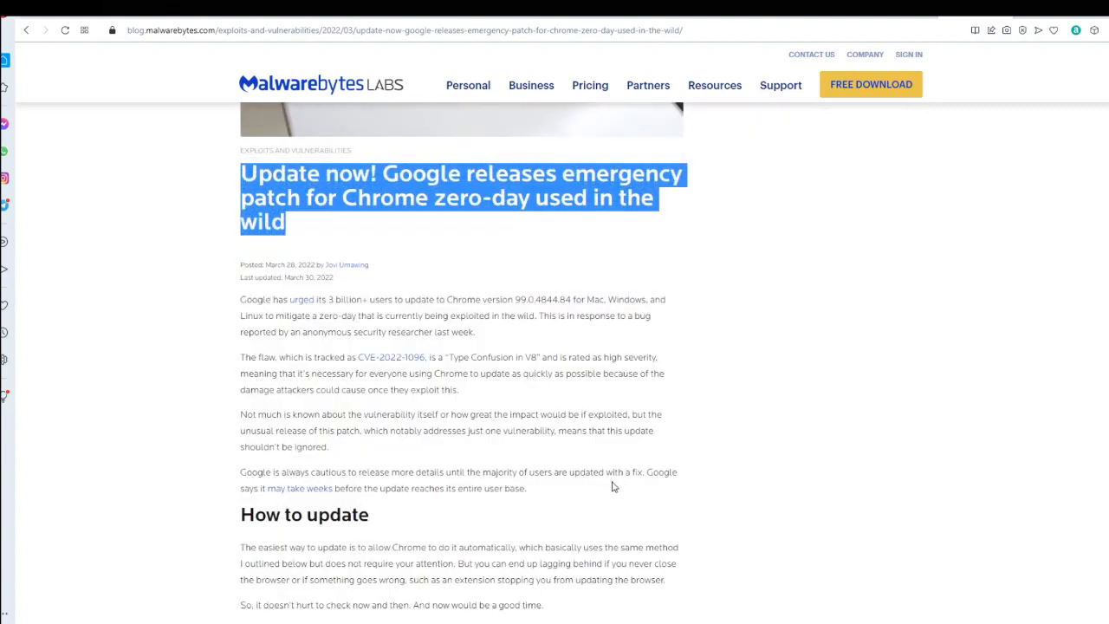
pyautogui.scroll(-3)
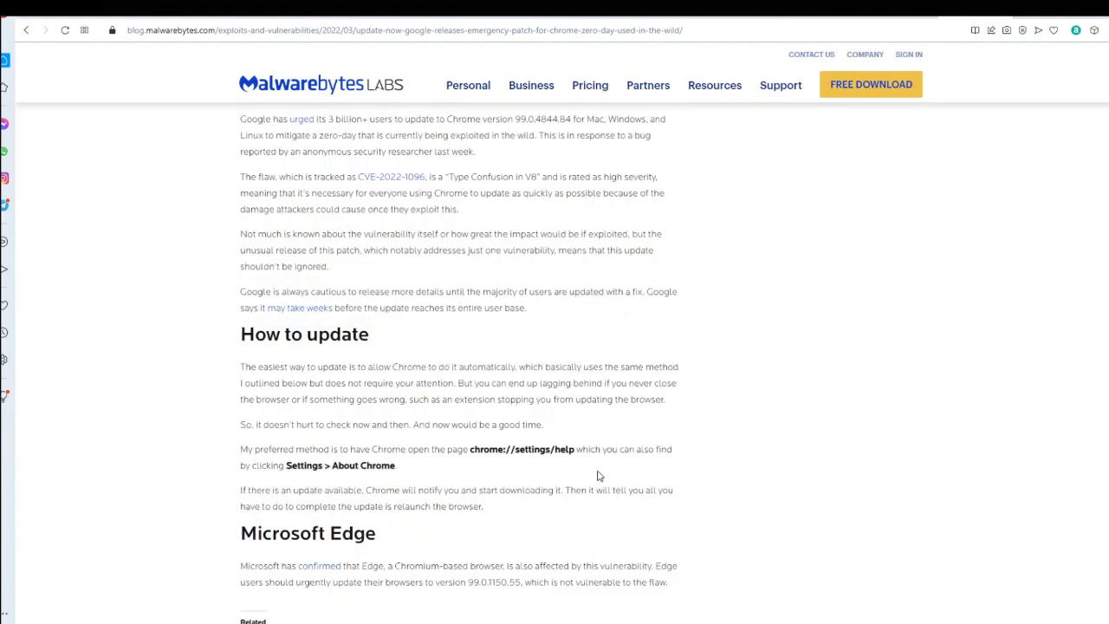
pyautogui.scroll(-3)
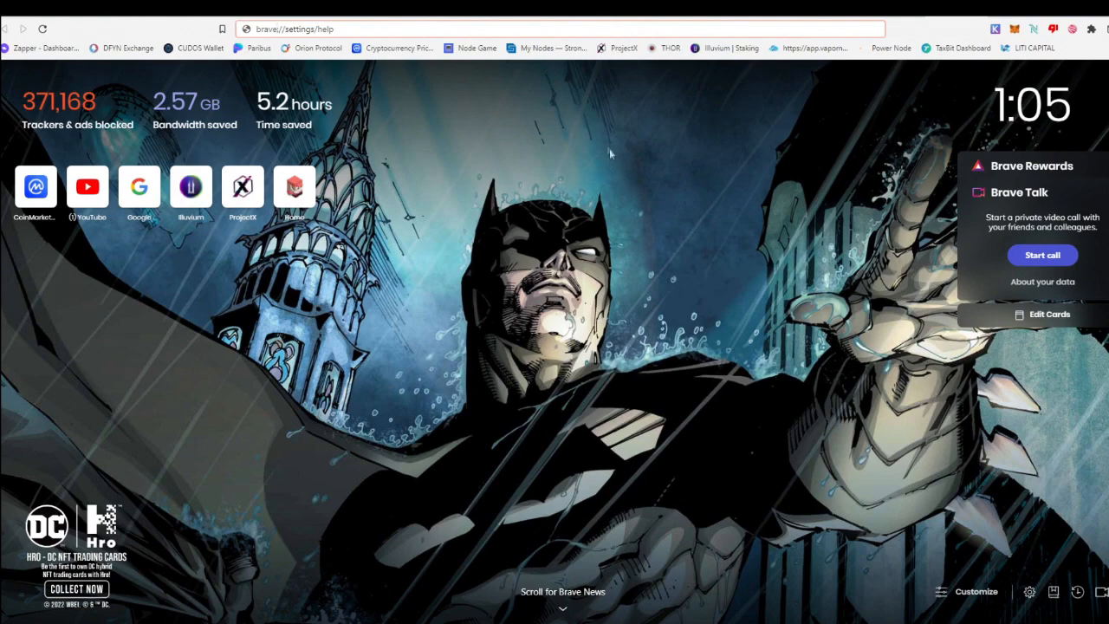
pyautogui.moveTo(420, 59)
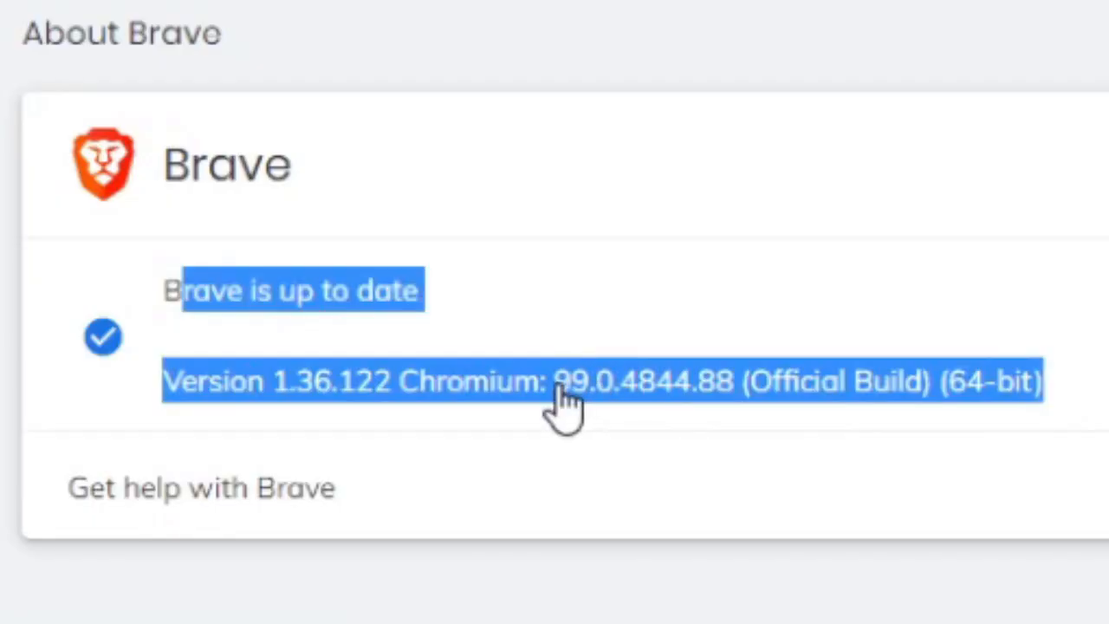
pyautogui.moveTo(592, 402)
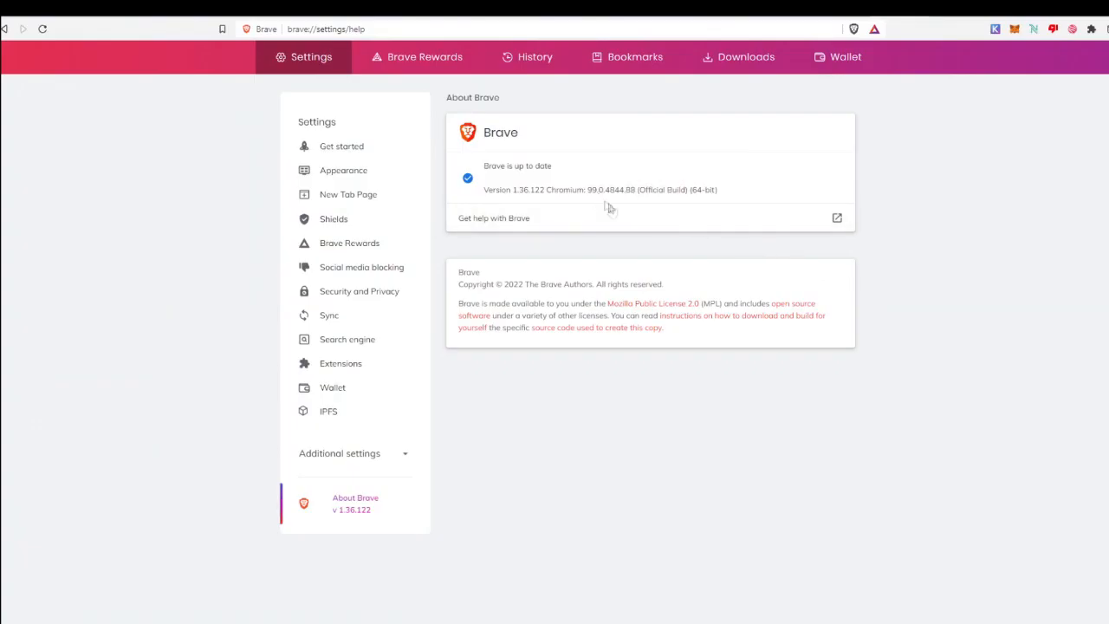
pyautogui.moveTo(1013, 42)
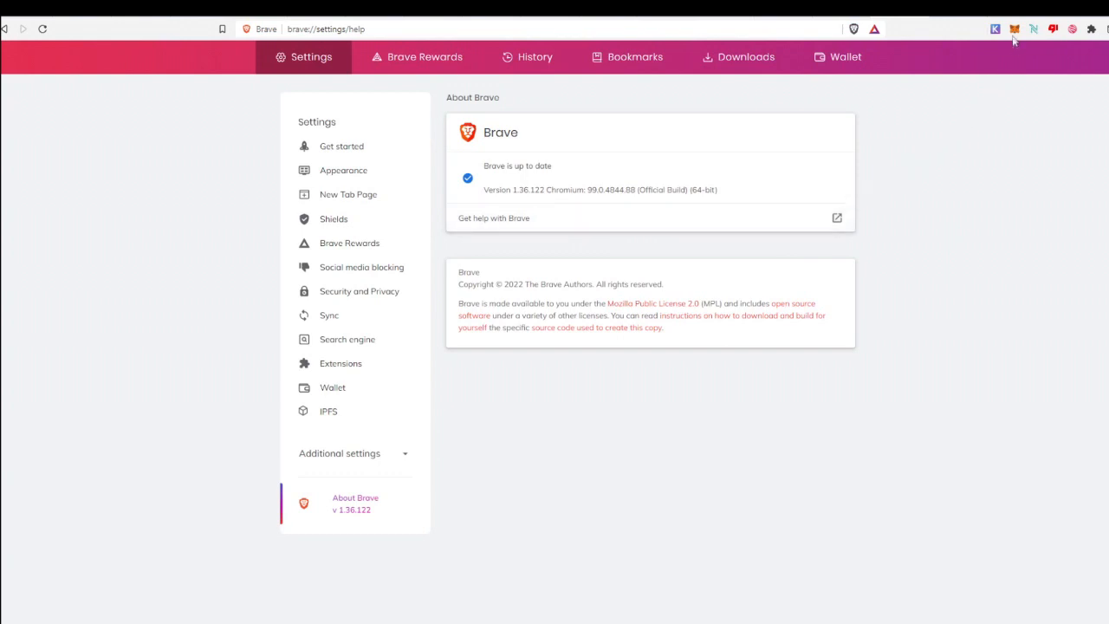
# Reach MetaMask's extension management page via its toolbar icon's 'Manage extension' option.
pyautogui.rightClick(1014, 28)
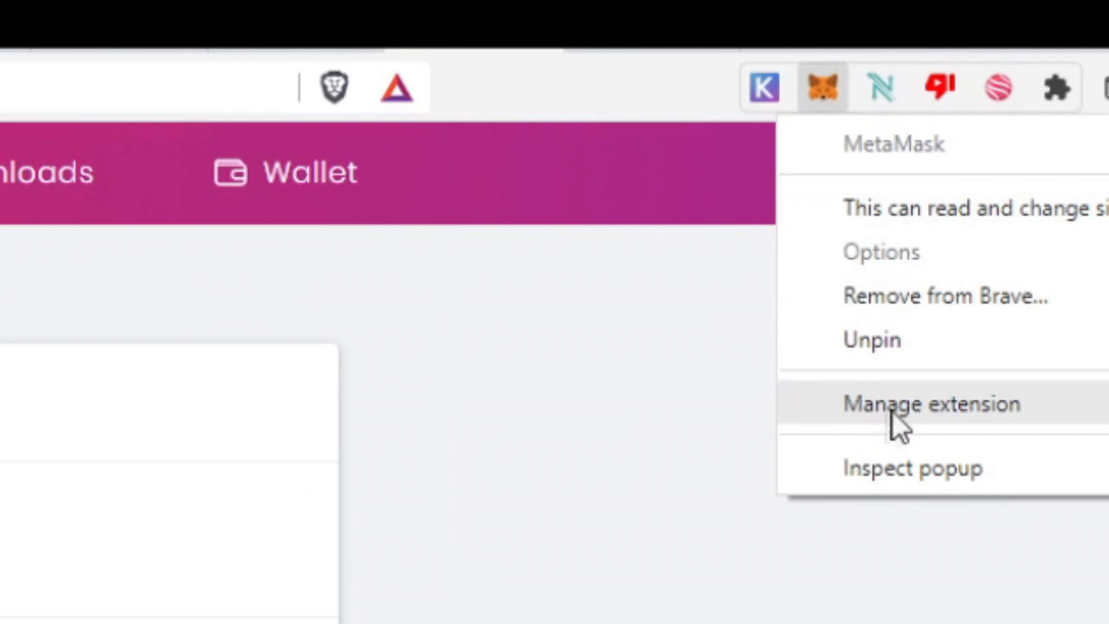
pyautogui.click(931, 404)
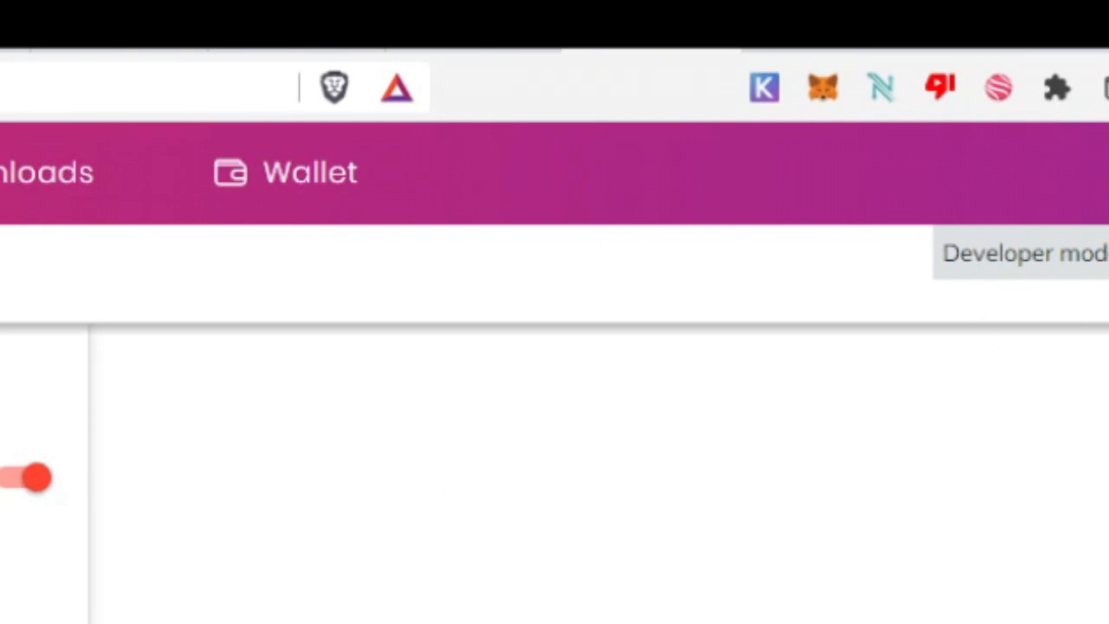
pyautogui.moveTo(599, 43)
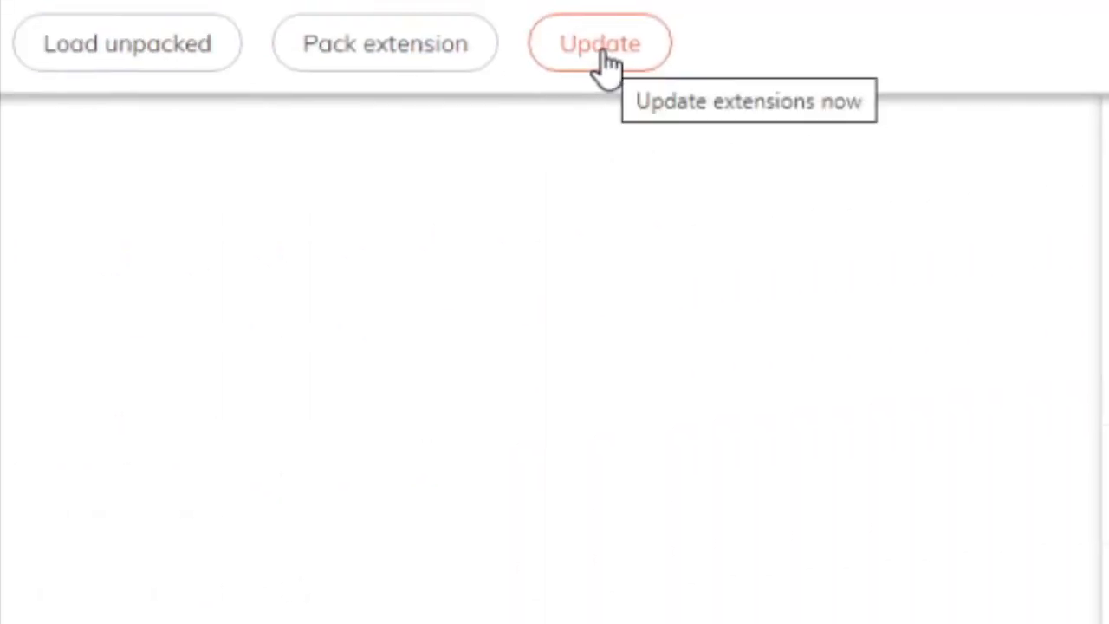